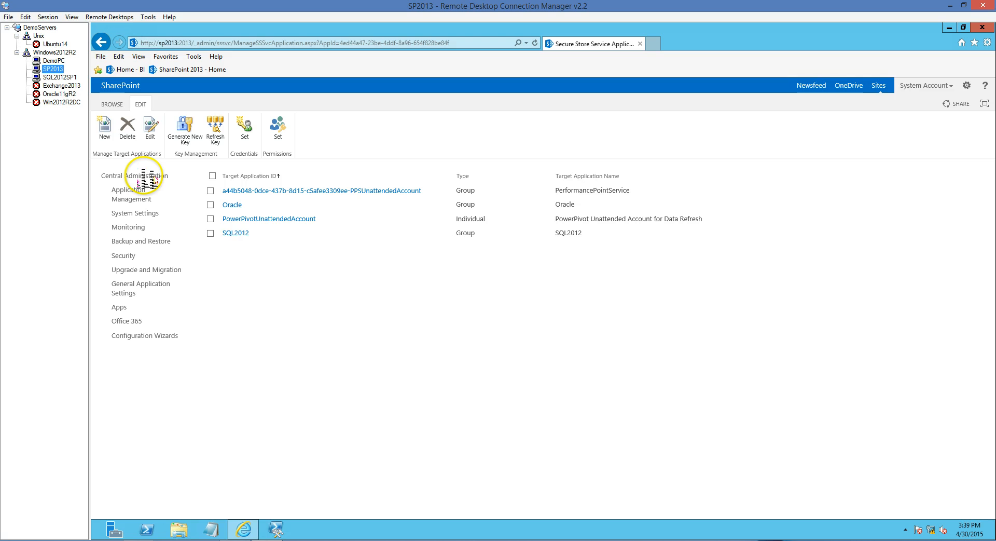
mouse_move(198, 230)
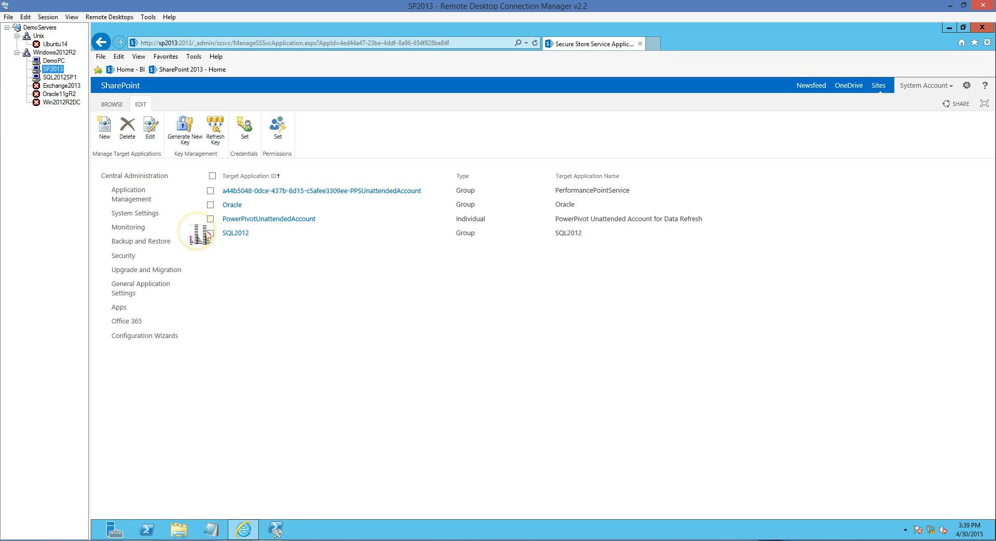
mouse_move(277, 245)
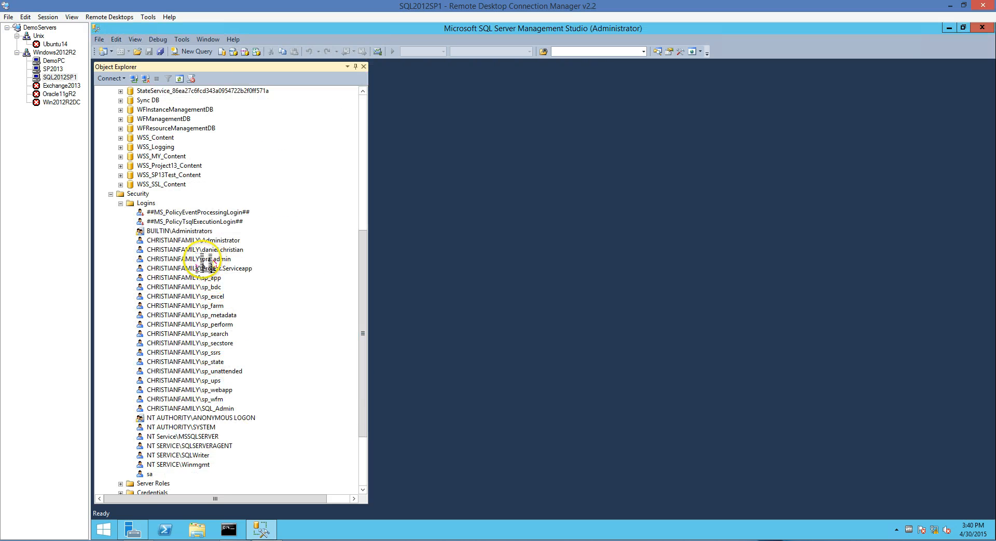
Step: Show the ora_admin login's User Mapping page, confirming it maps to ORACLEBOOKS
double_click(198, 259)
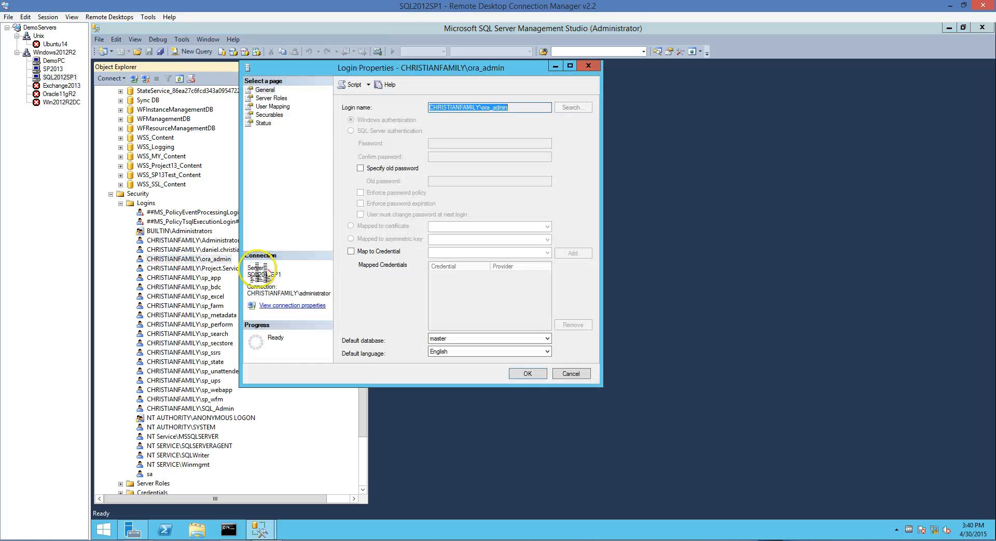
click(272, 106)
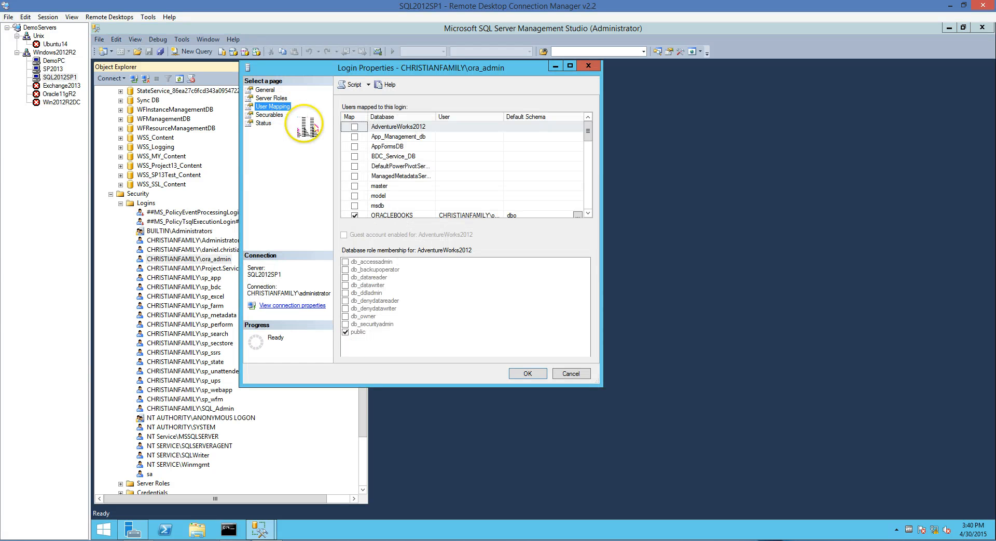
click(392, 215)
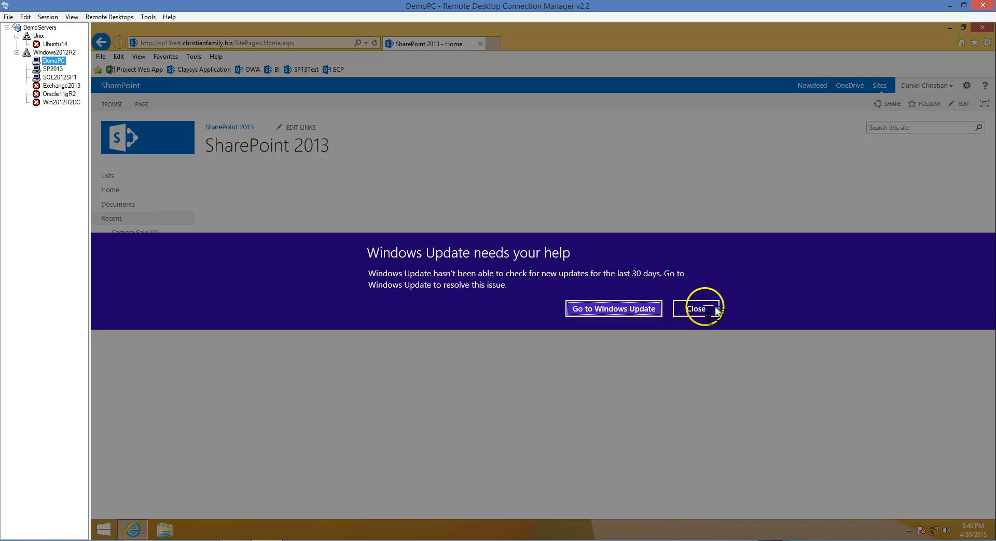
Step: Dismiss the update notice and open the SharePoint 2013 site in SharePoint Designer
click(696, 309)
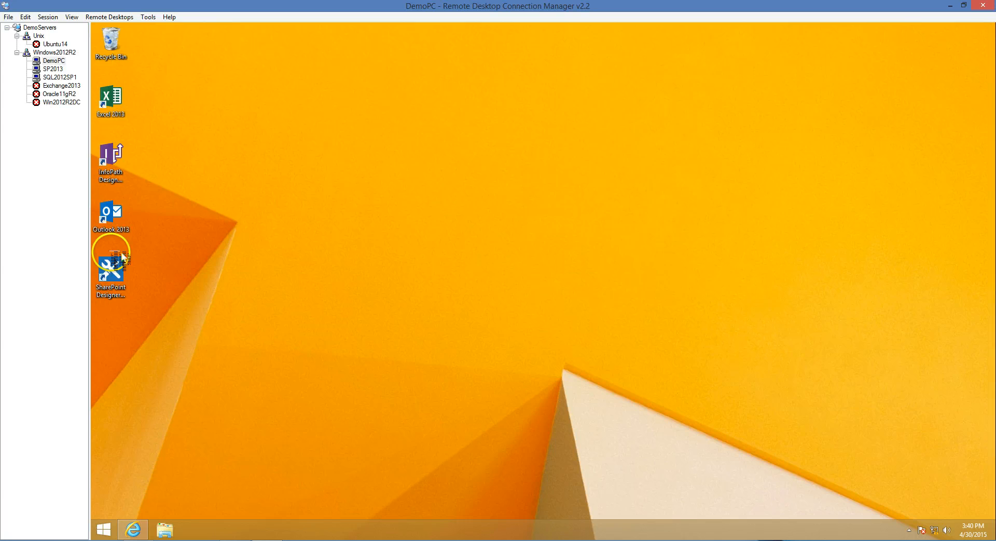
double_click(110, 260)
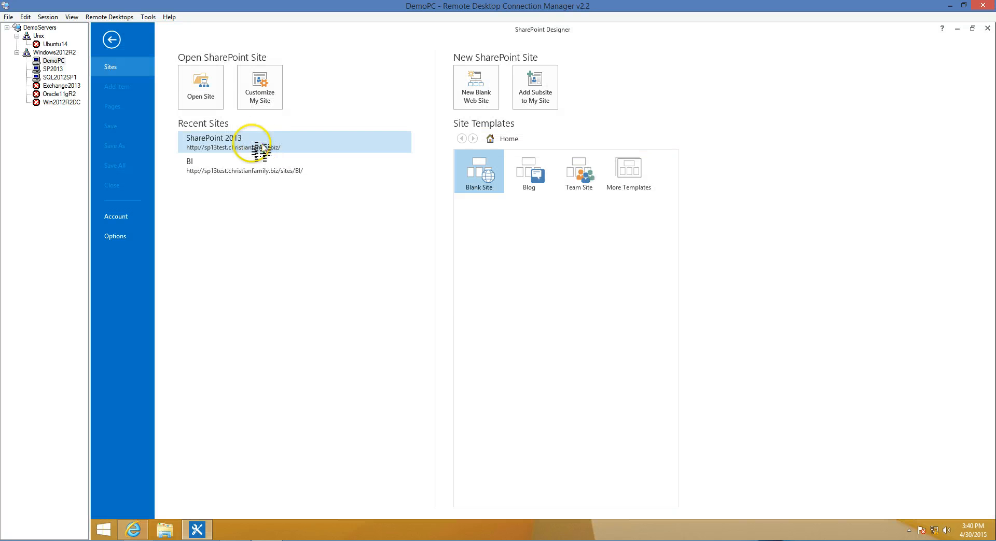
double_click(232, 142)
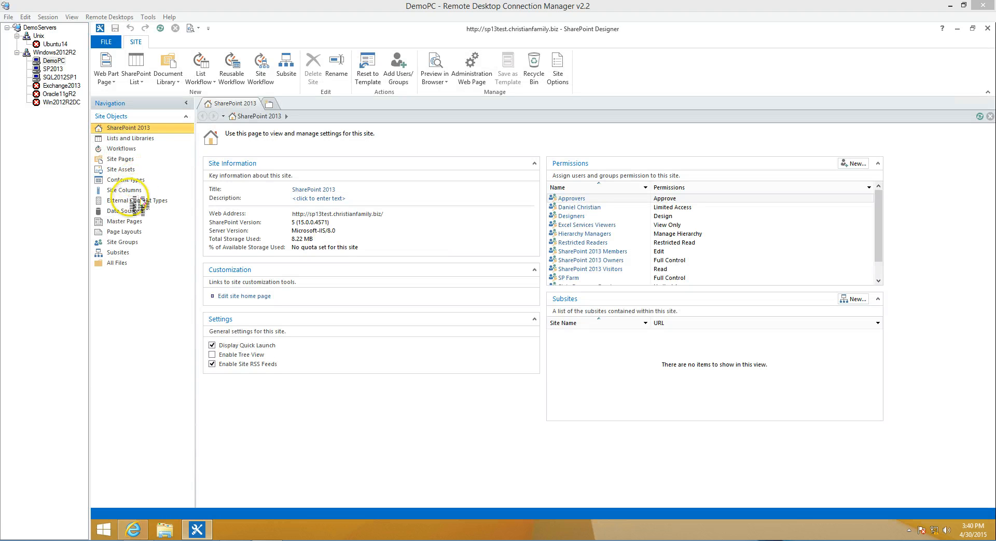
Step: Create a new external content type named OracleBooks
click(137, 200)
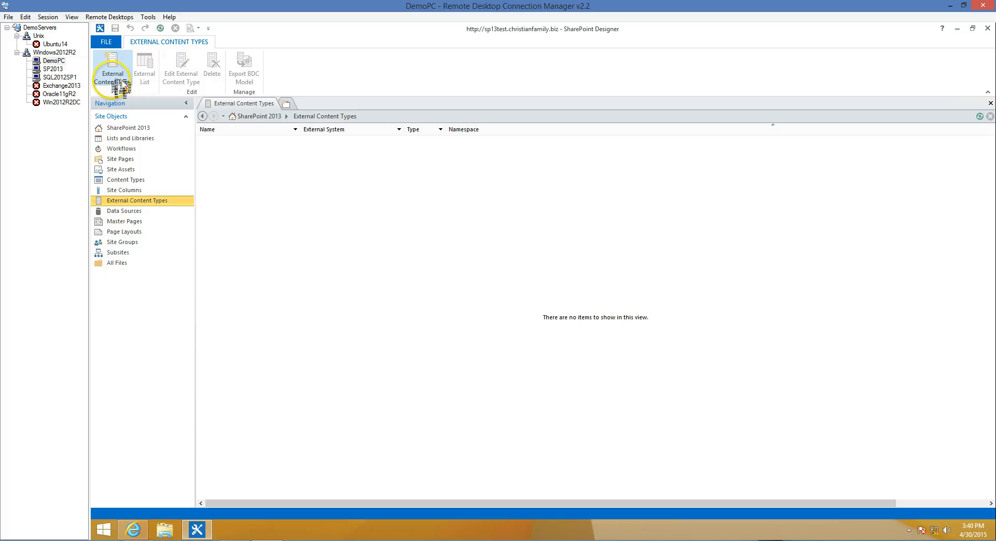
click(113, 69)
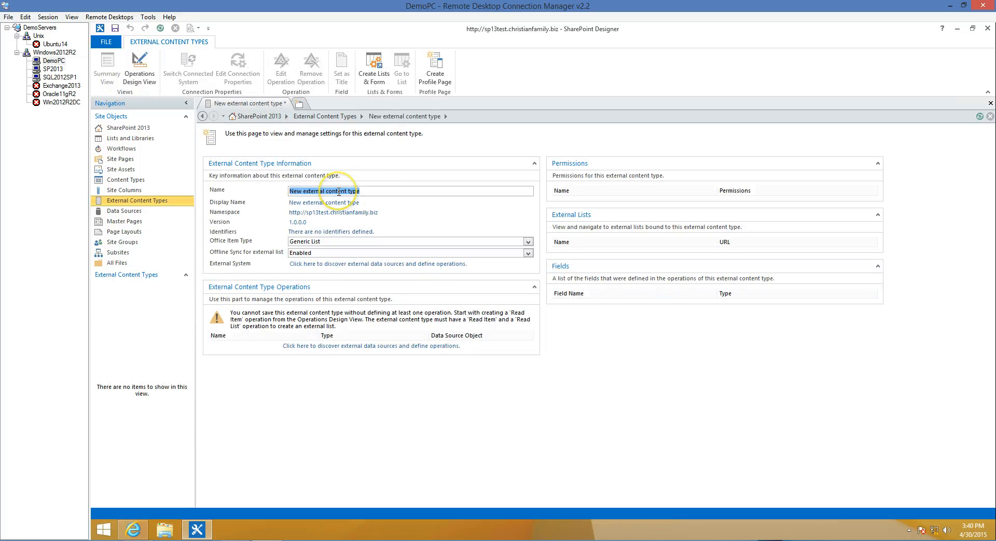
text(OracleBooks)
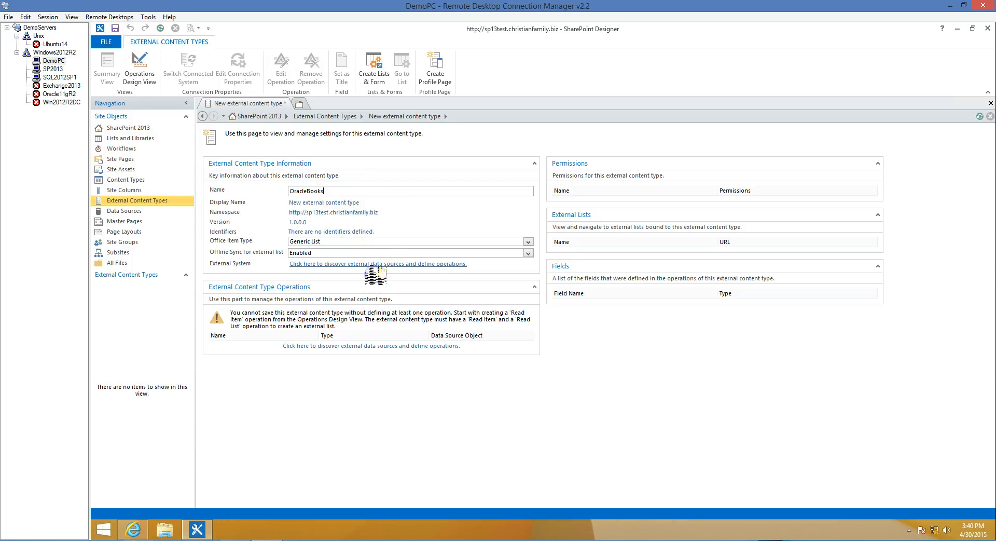
Step: Connect to SQL Server SQL2012SP1, database ORACLEBOOKS, impersonating the ORACLE Windows identity
click(377, 263)
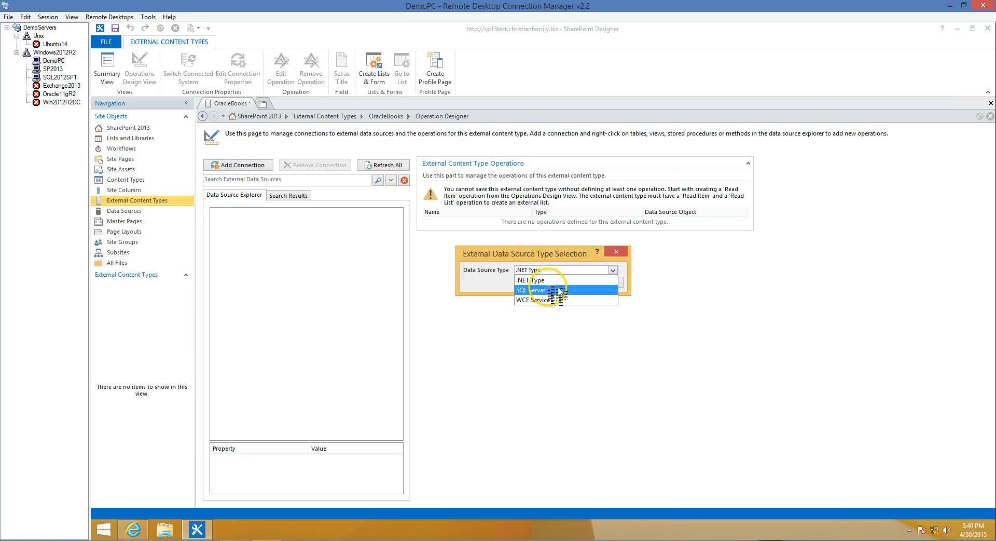
click(533, 290)
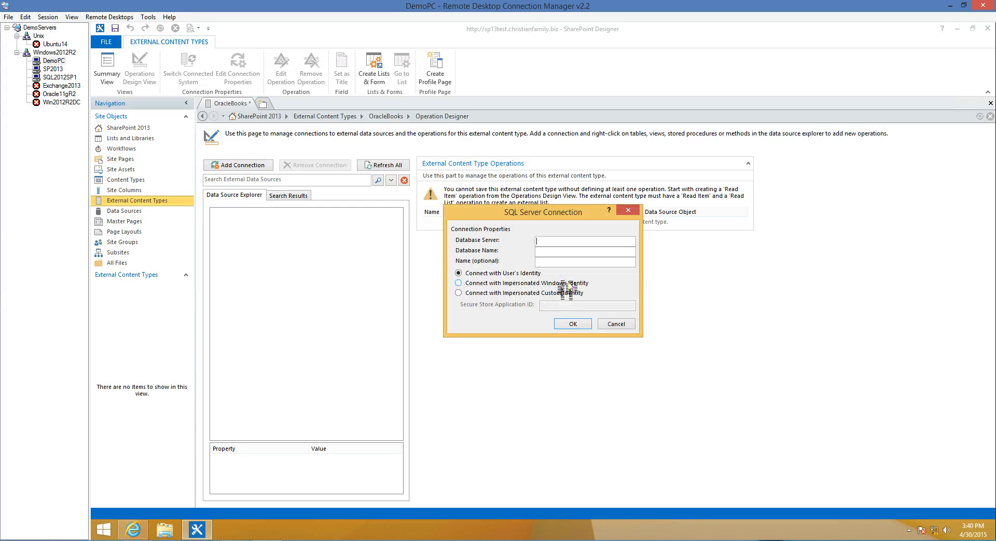
text(SQL2012SP1)
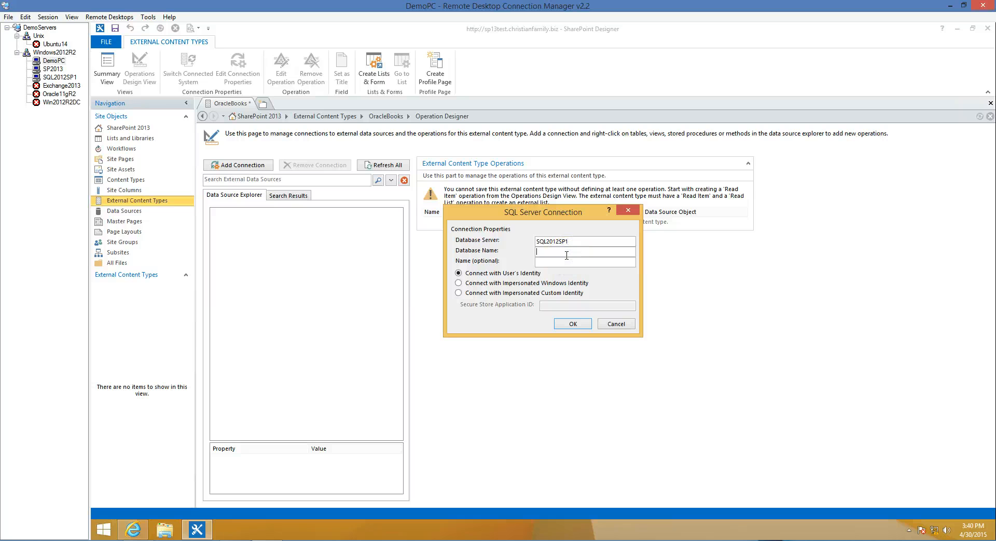
text(ORACLEBOOKS)
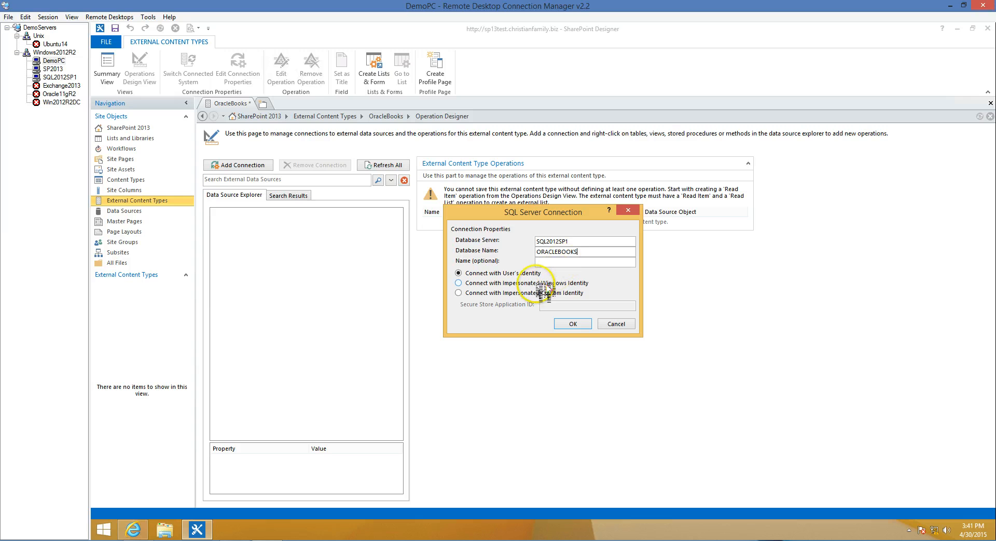
click(458, 283)
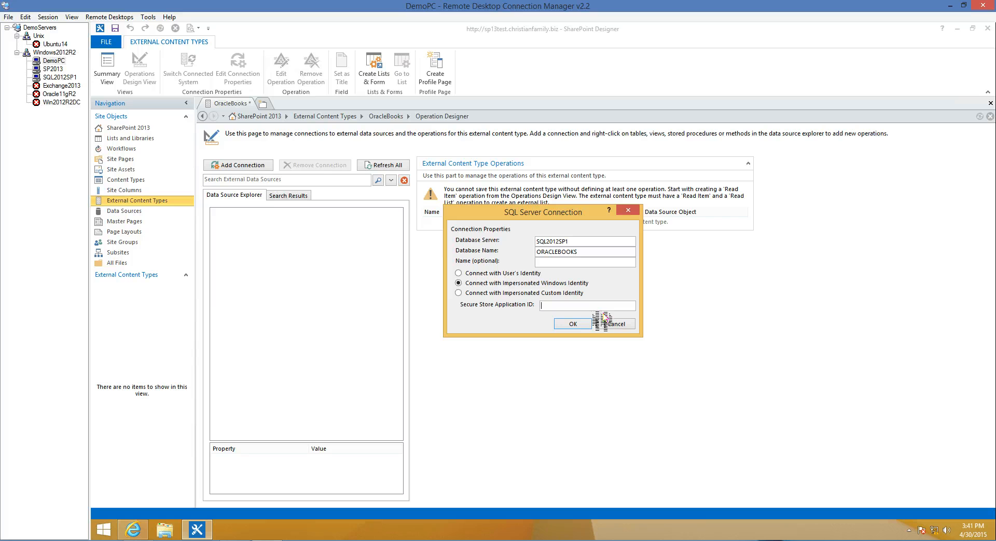
text(ORACLE)
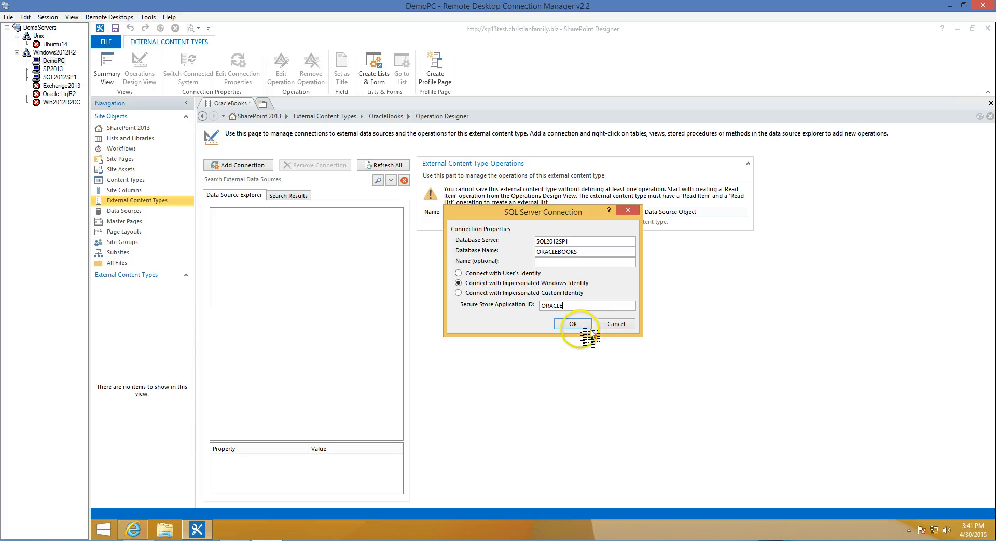
click(571, 323)
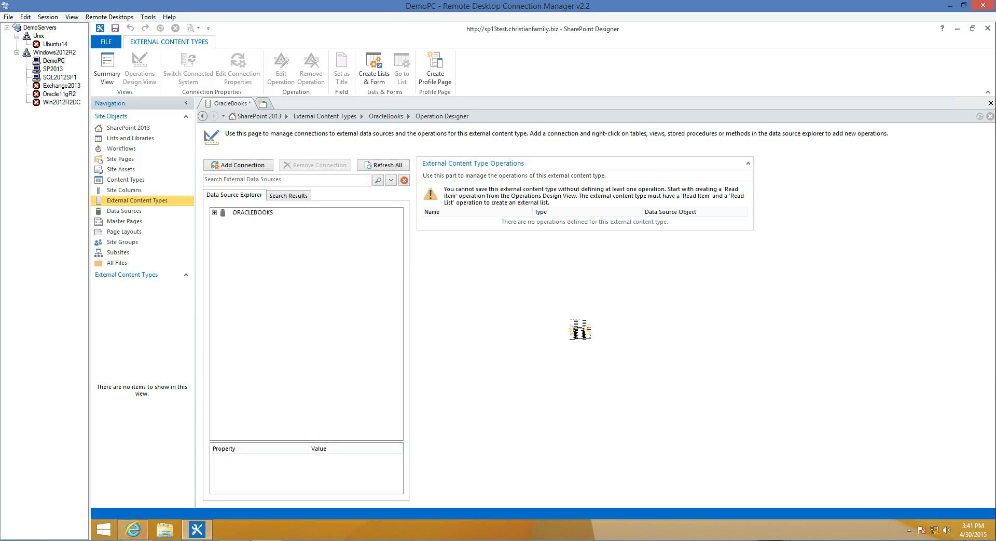
Step: Generate all operations from the ORACLEBOOKS BOOKS view and save OracleBooks
click(214, 213)
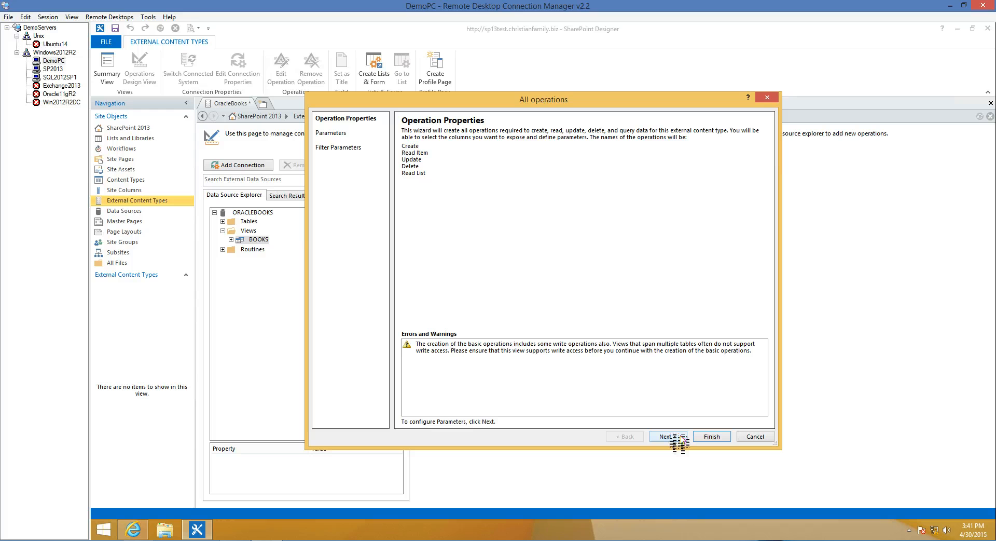
click(666, 436)
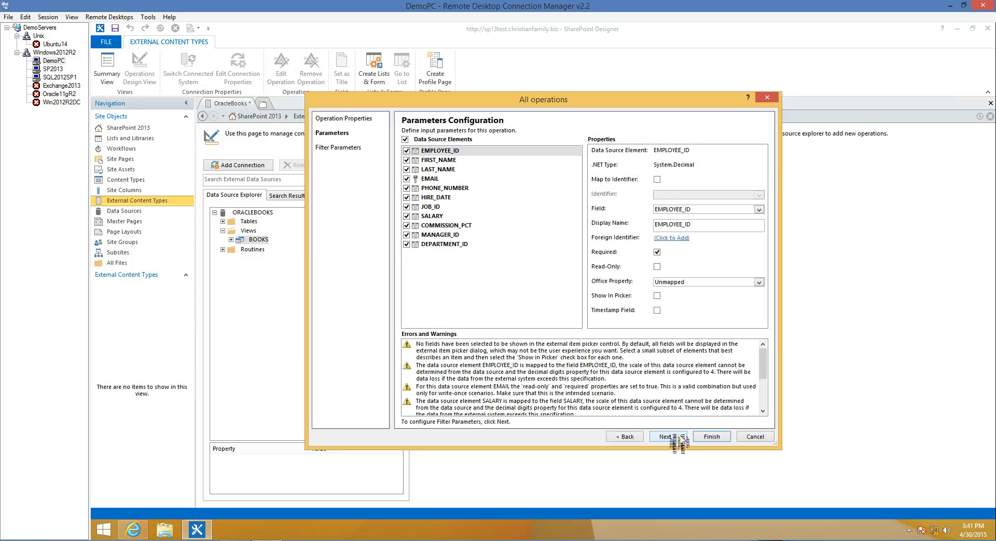
click(667, 436)
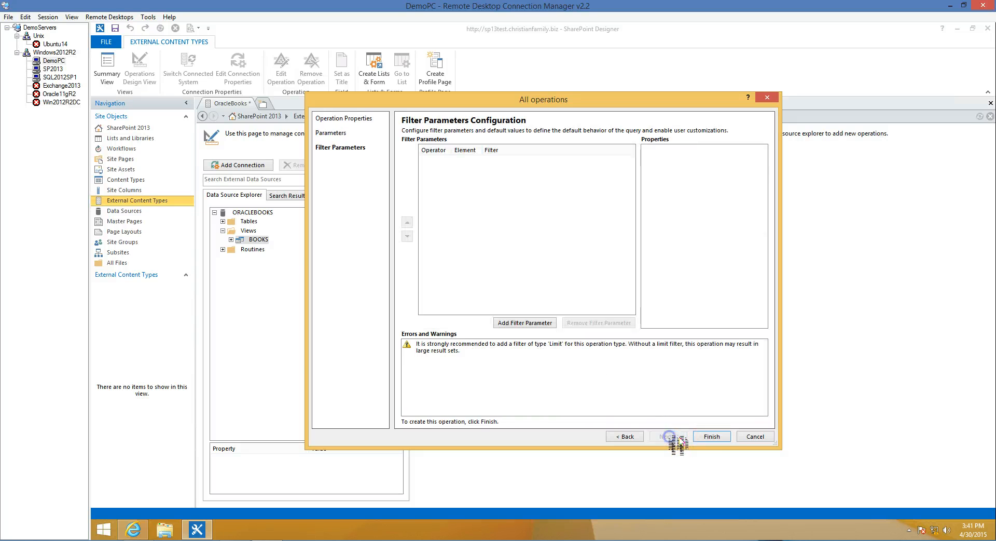
click(710, 436)
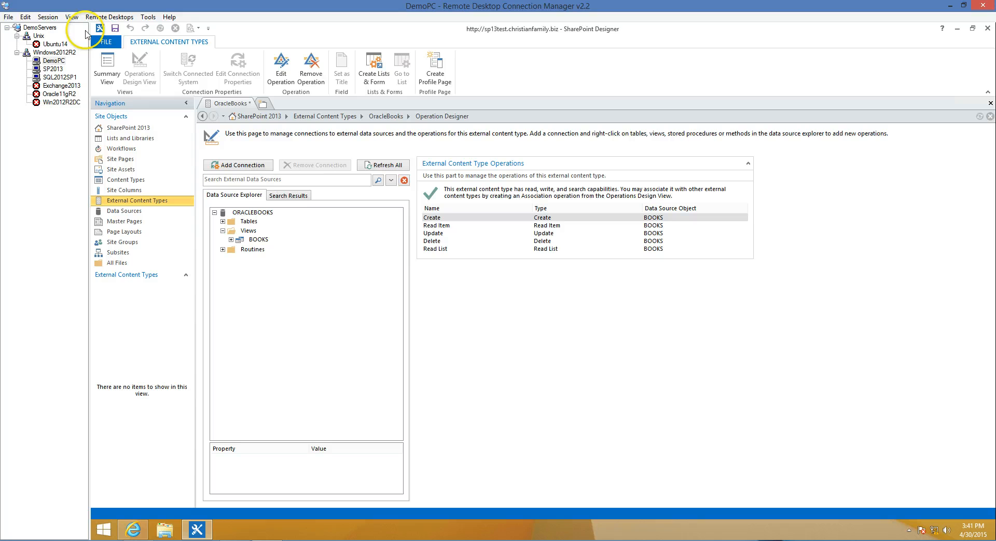
click(115, 28)
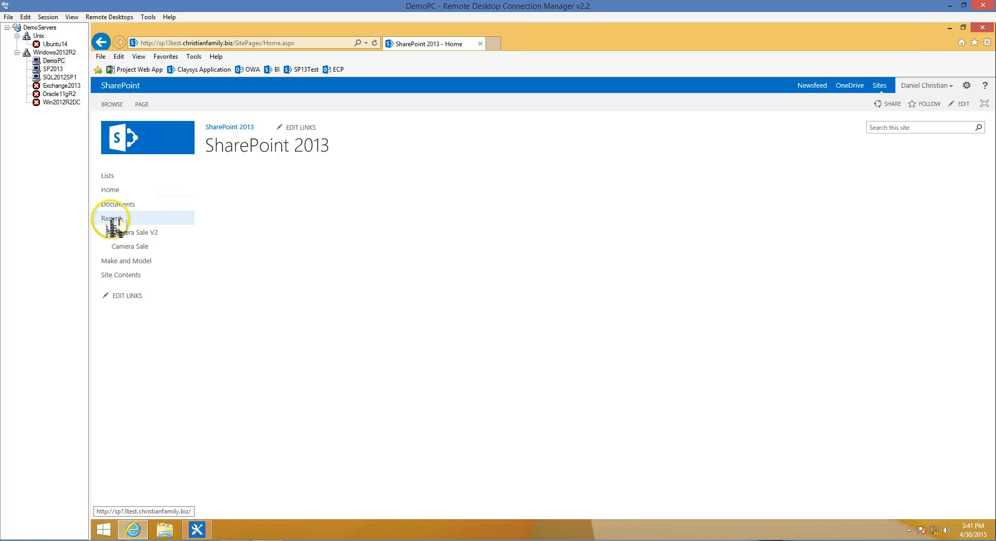
Step: Add an External List app named Oracle Books using the OracleBooks content type
click(121, 275)
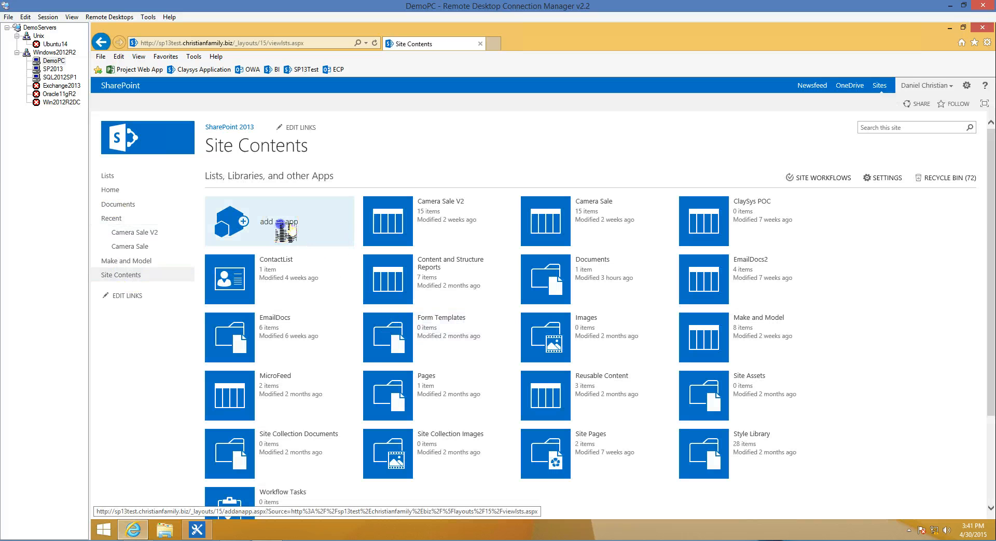
click(278, 222)
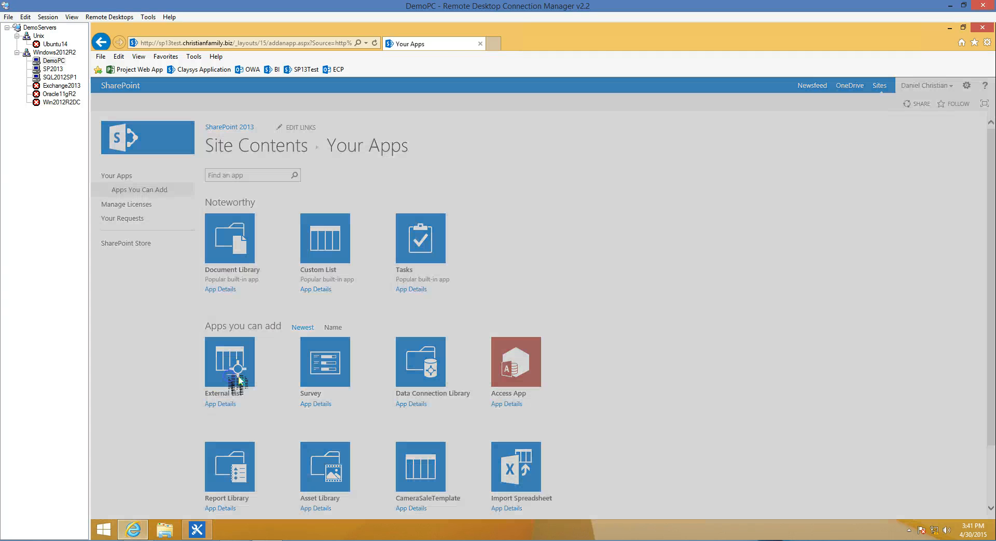
click(229, 362)
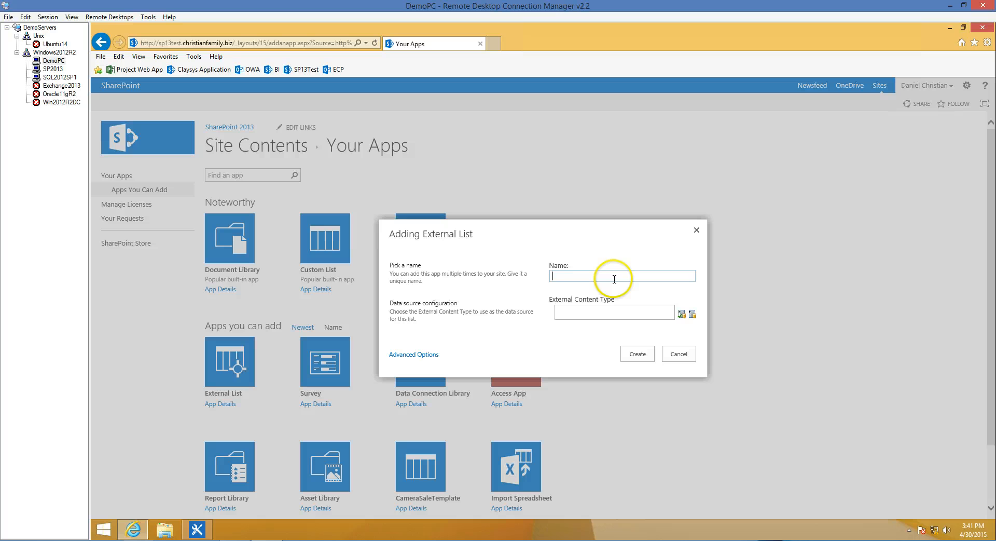
text(Oracle Books)
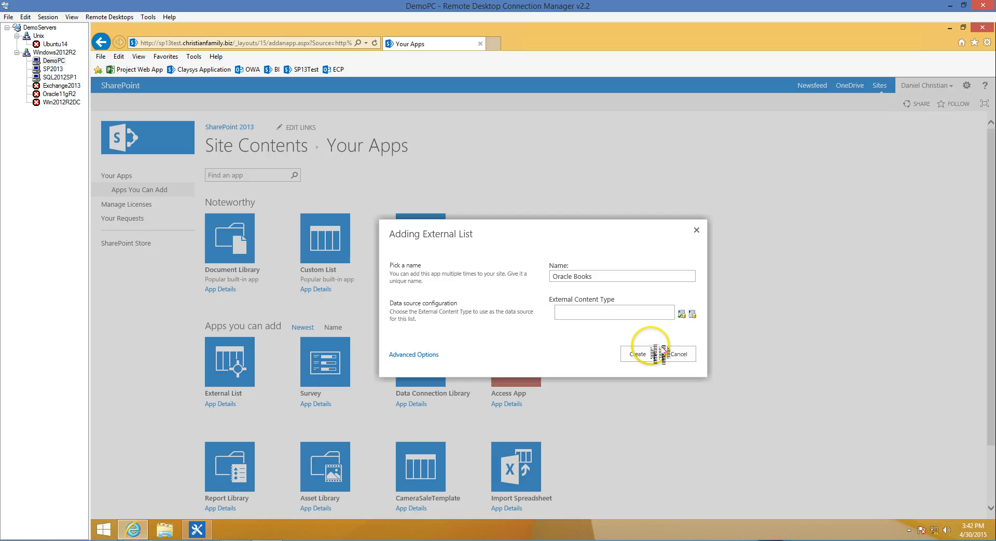
click(692, 312)
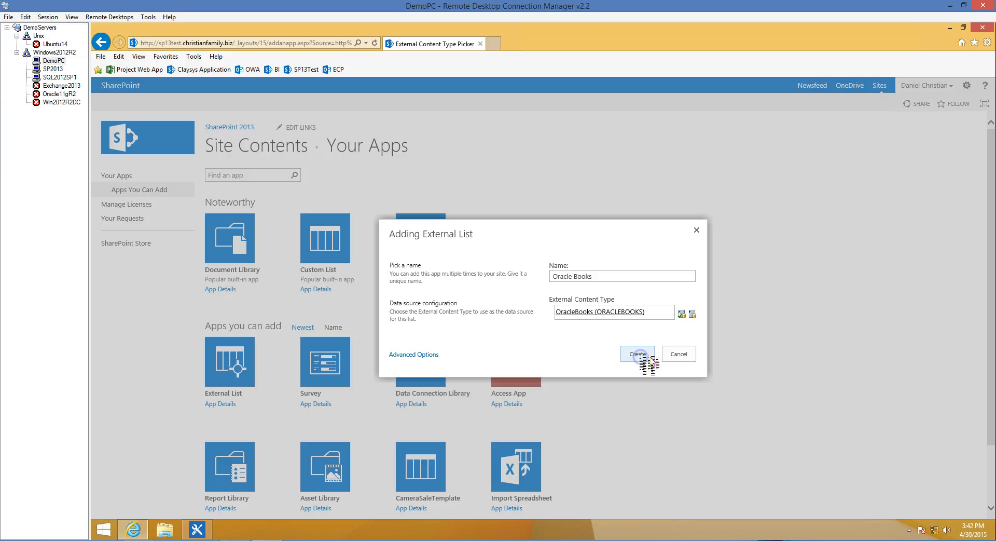
click(638, 354)
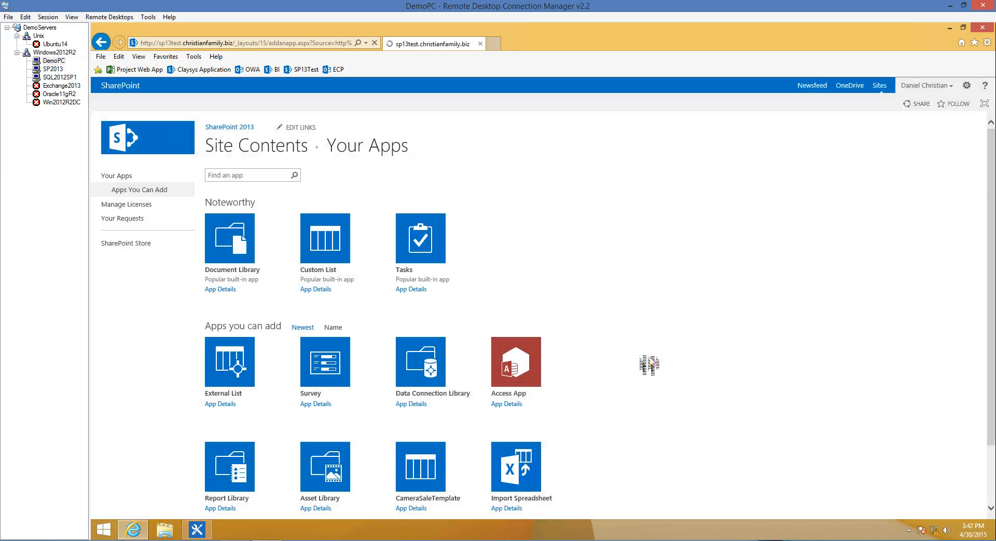
Step: Open the Oracle Books list and select employee 103's row
click(256, 145)
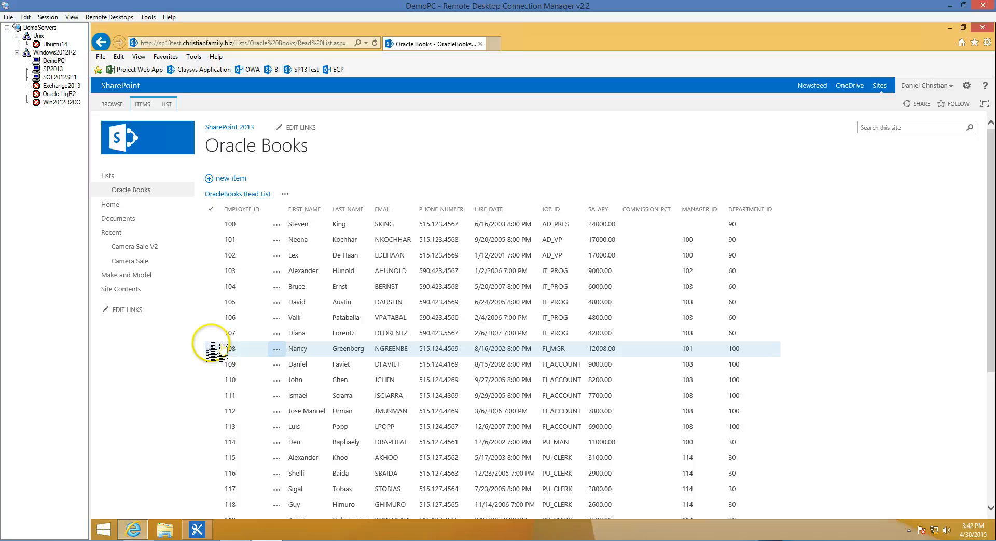
click(407, 270)
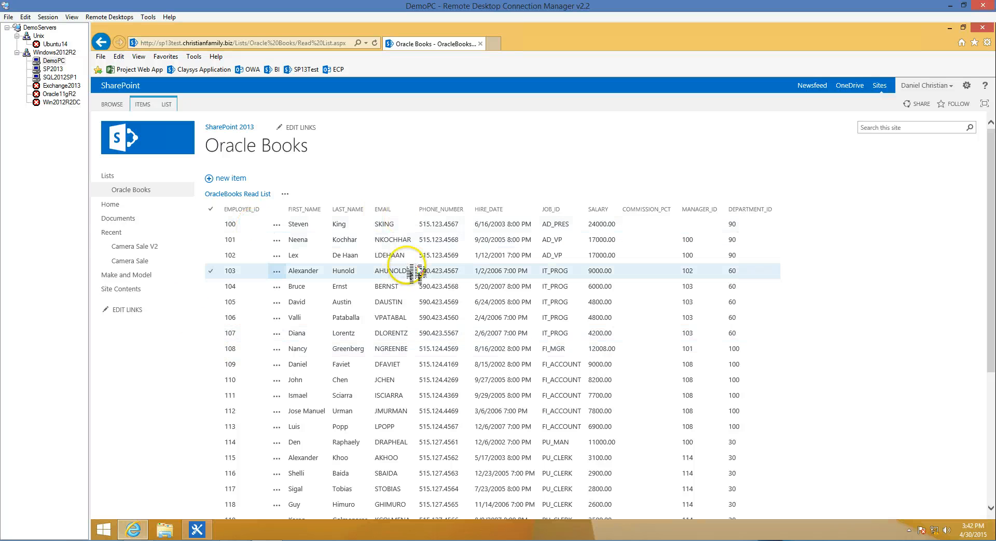